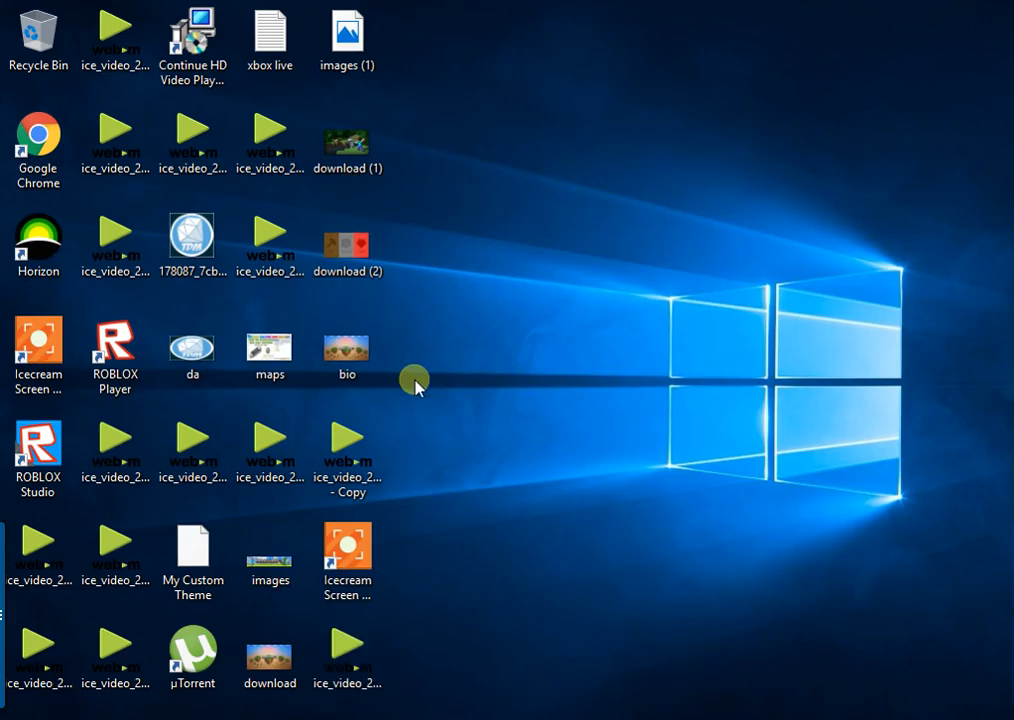
mouse_move(495, 625)
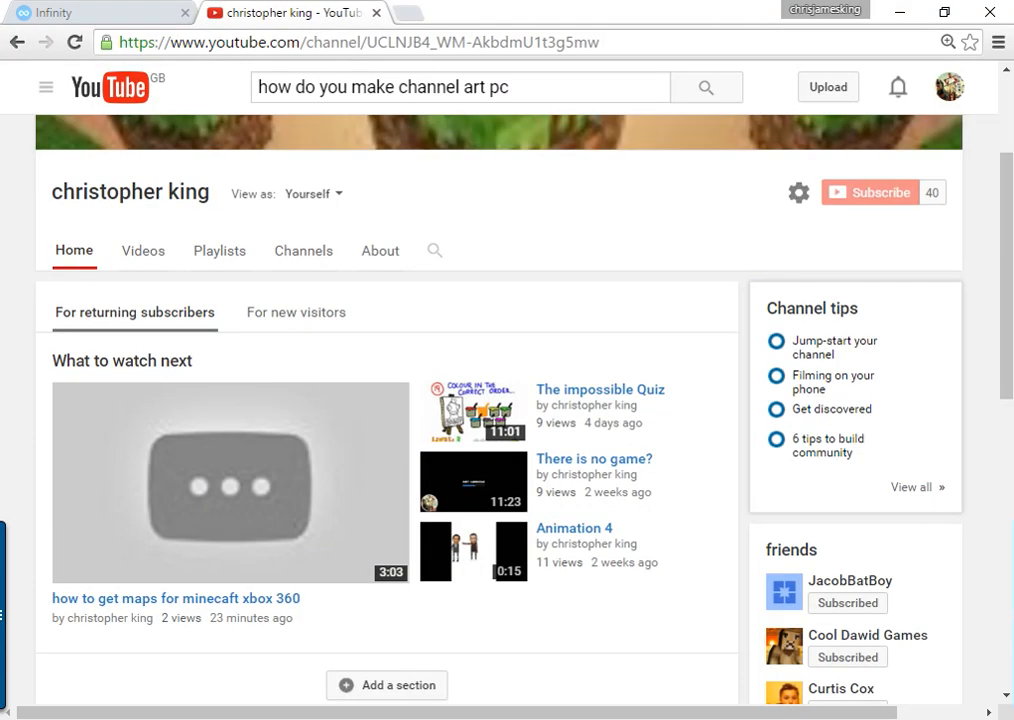
mouse_move(950, 253)
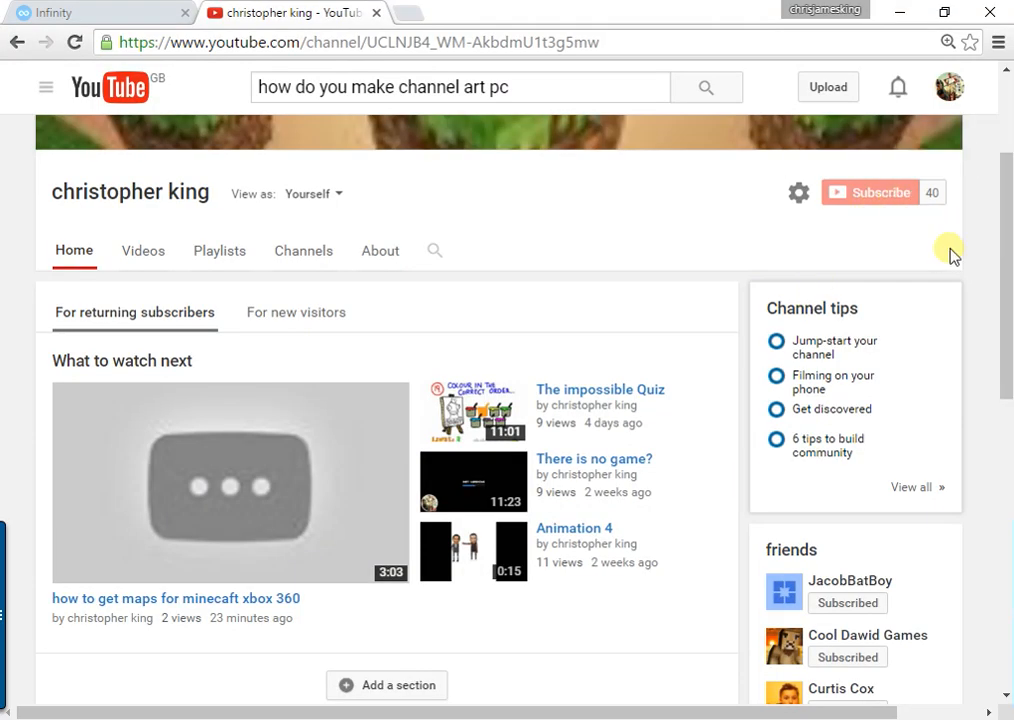
mouse_move(628, 237)
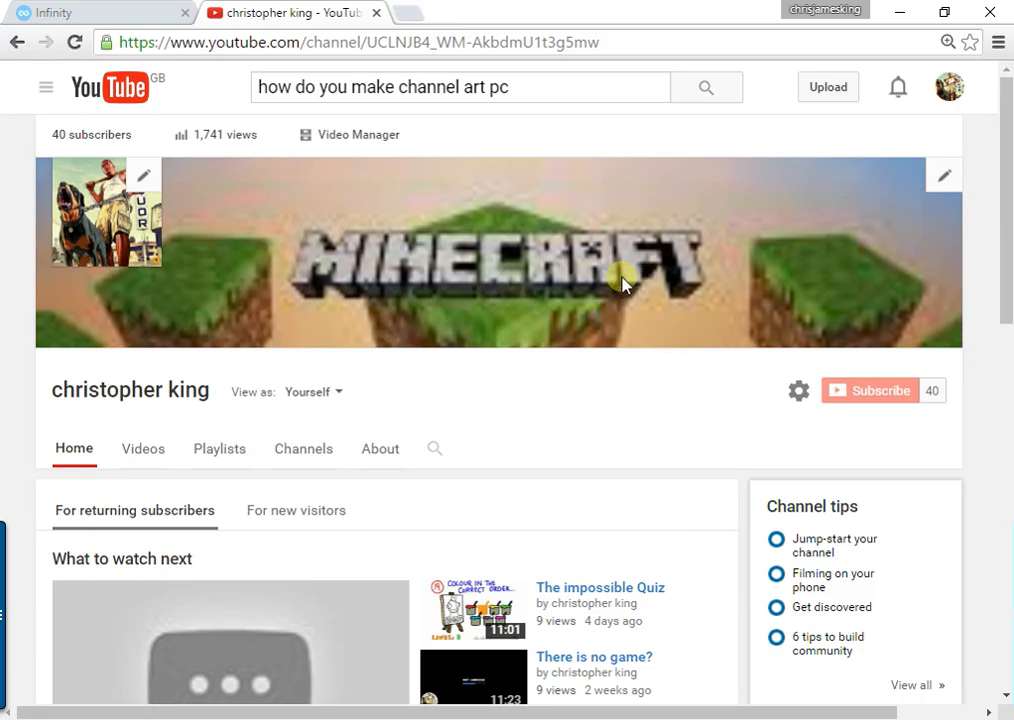
mouse_move(605, 212)
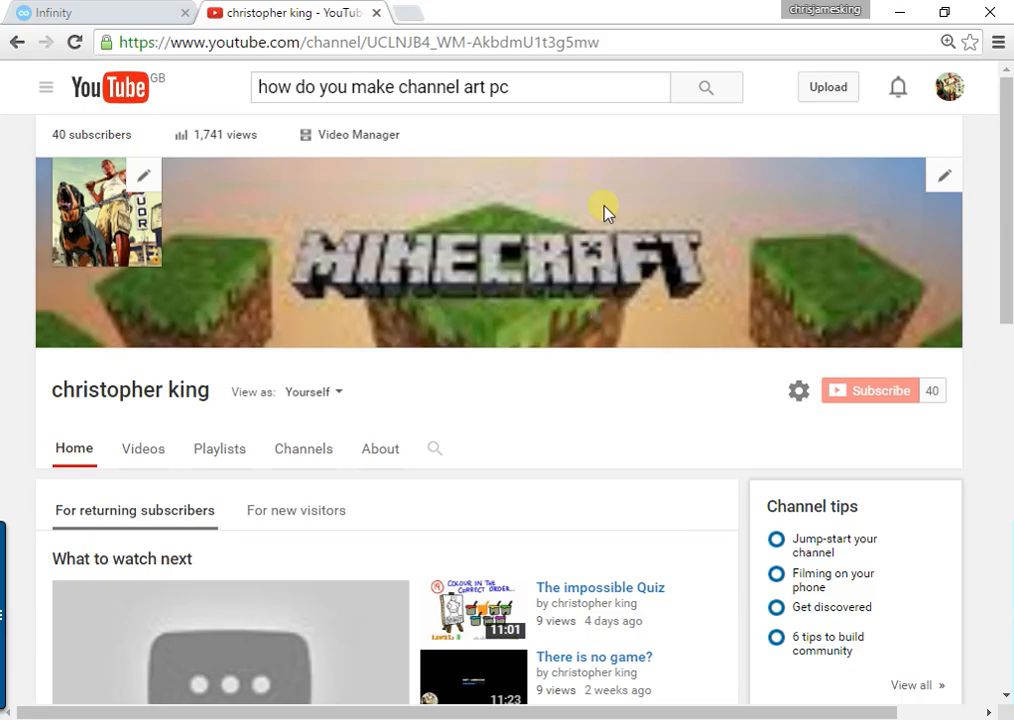
mouse_move(512, 203)
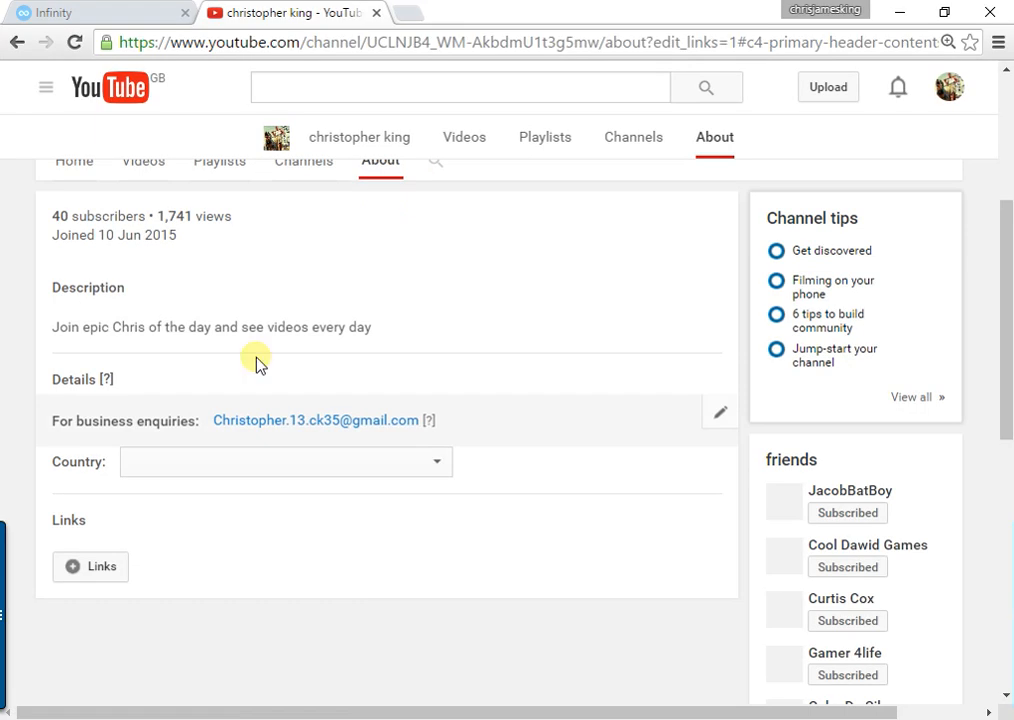
- Open the Customised Links editor for the channel and scroll down through it
click(285, 461)
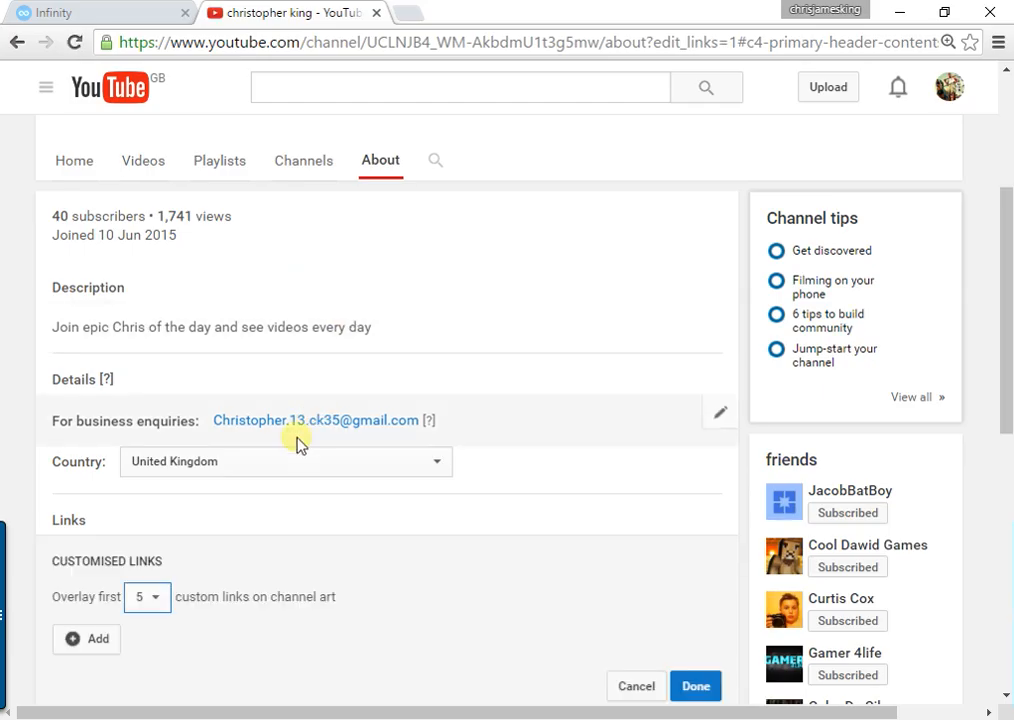
scroll(down, 3)
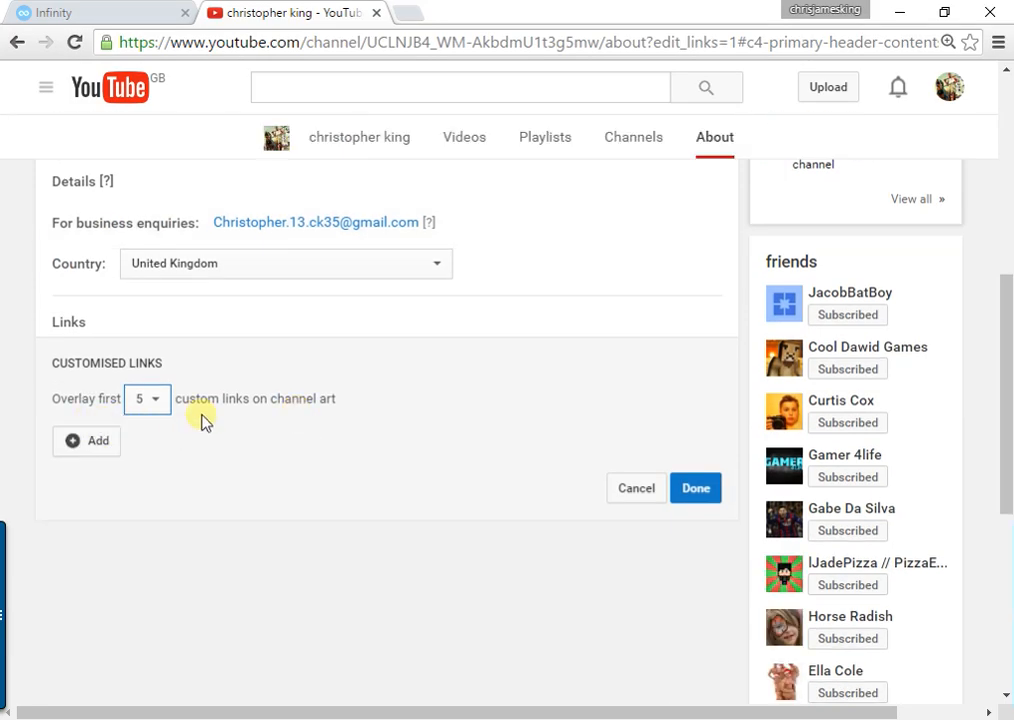
mouse_move(240, 290)
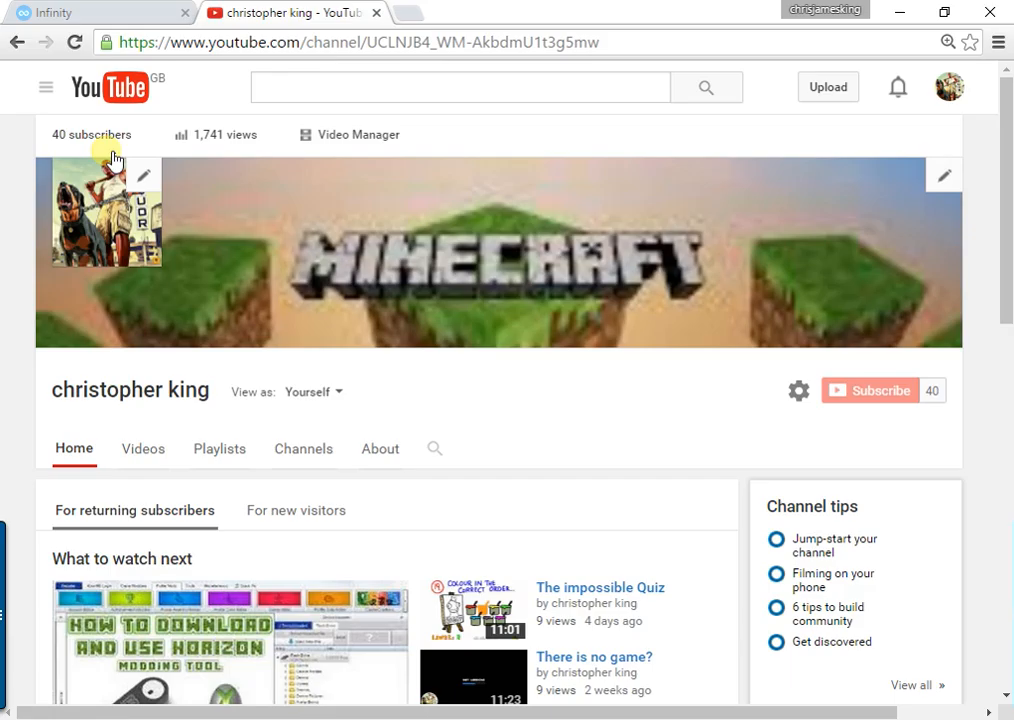
- Open the Creator Studio Subscribers list and scroll down through the first subscribers
click(91, 134)
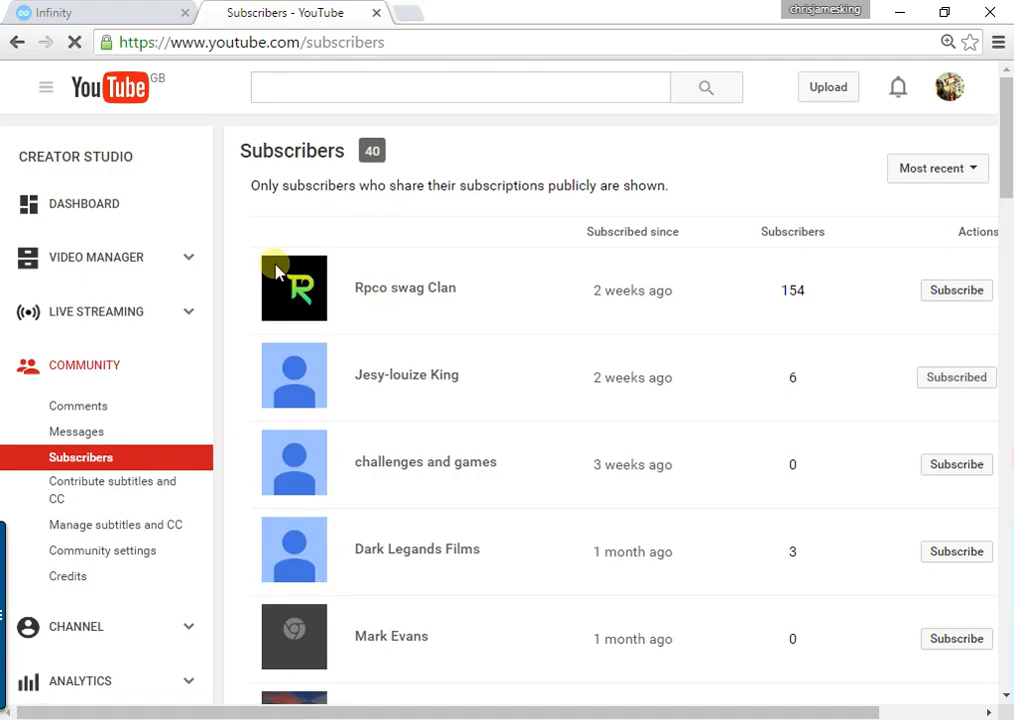
mouse_move(398, 305)
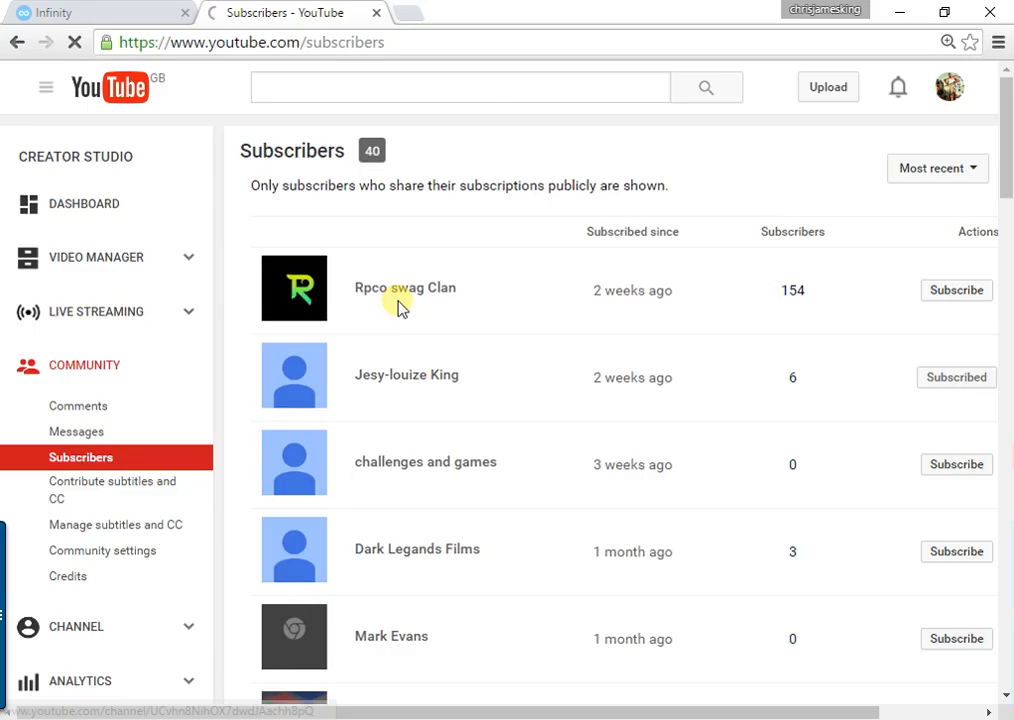
scroll(down, 3)
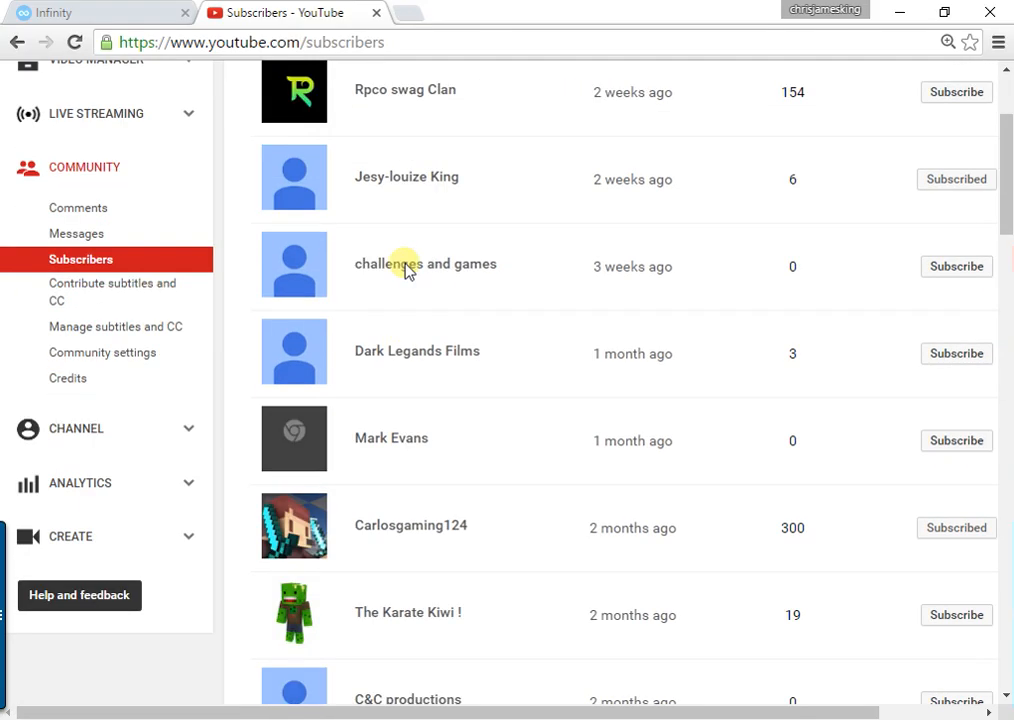
scroll(down, 3)
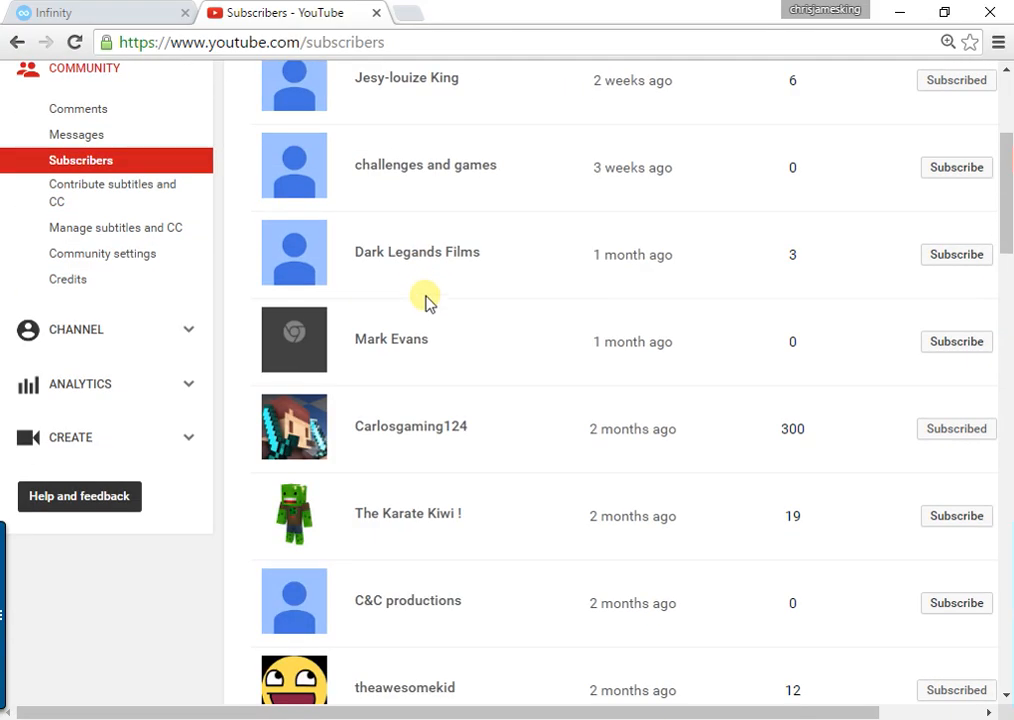
scroll(down, 3)
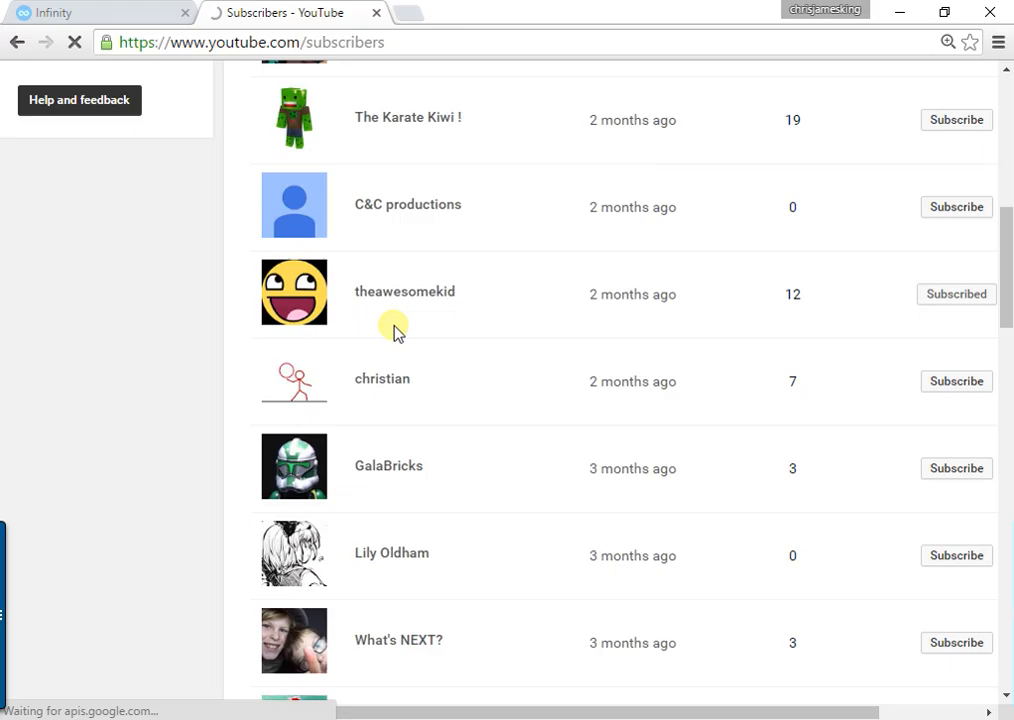
scroll(down, 3)
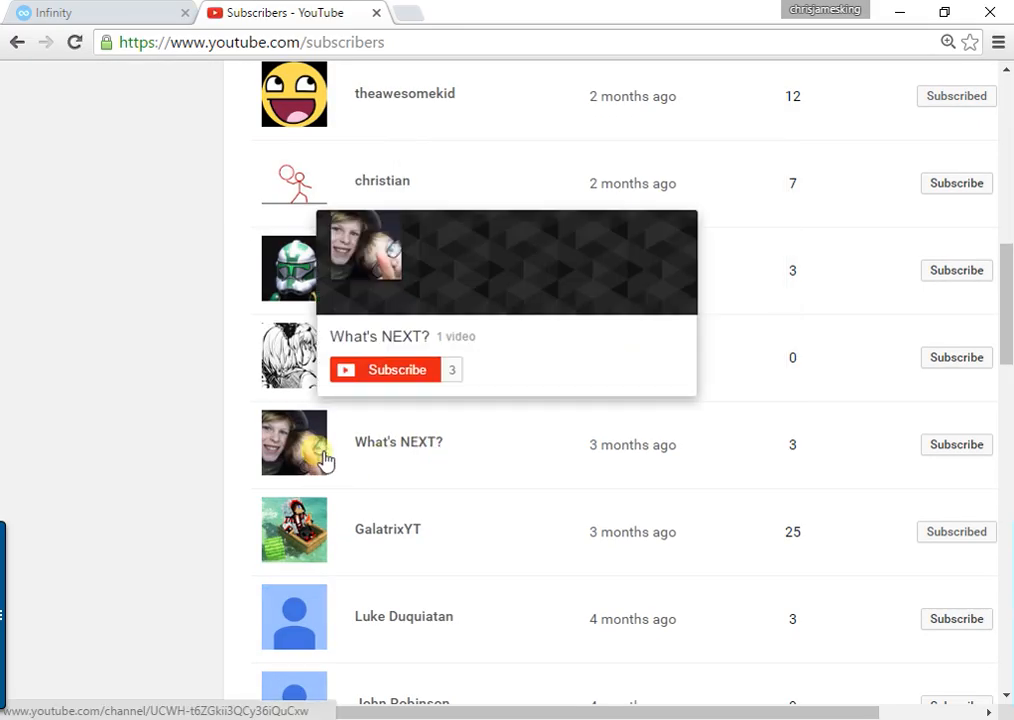
scroll(down, 3)
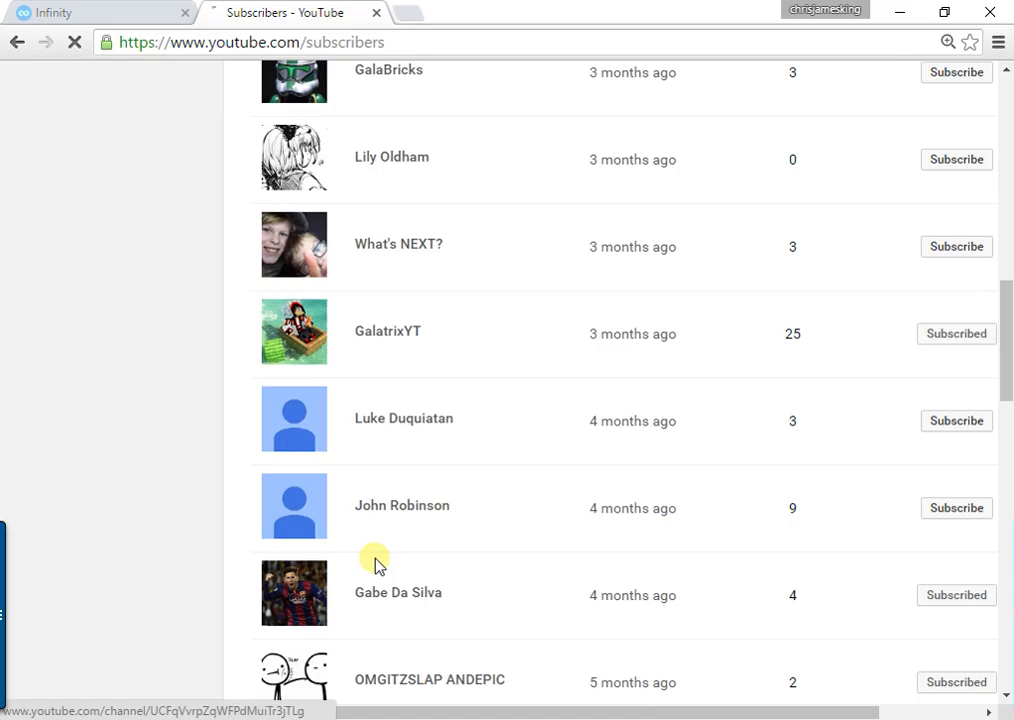
scroll(down, 3)
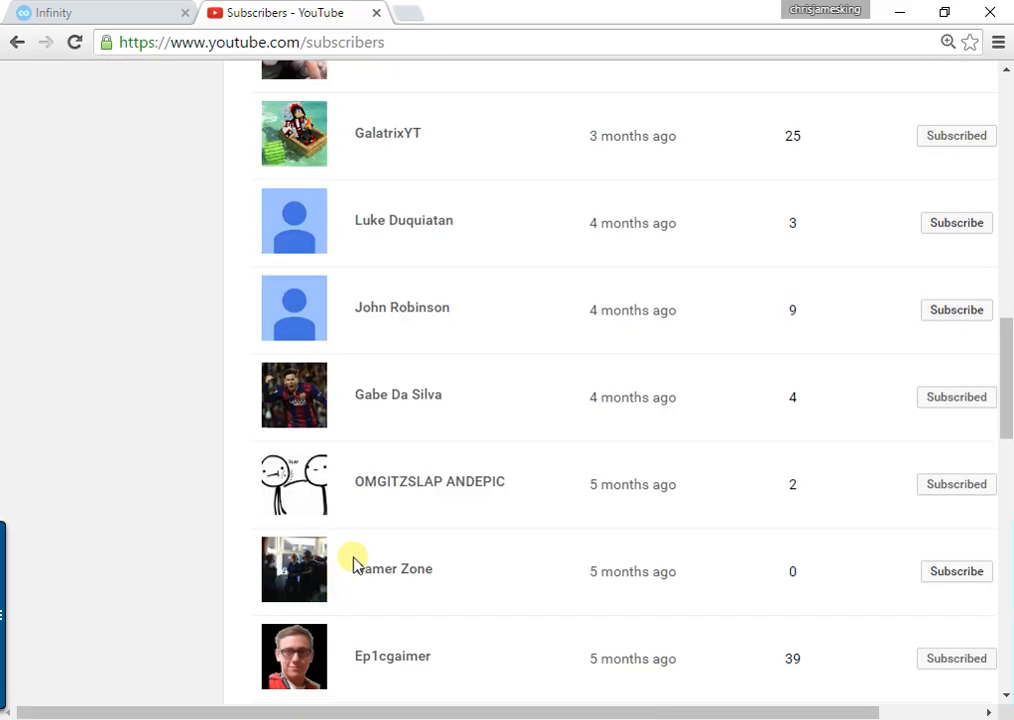
scroll(down, 3)
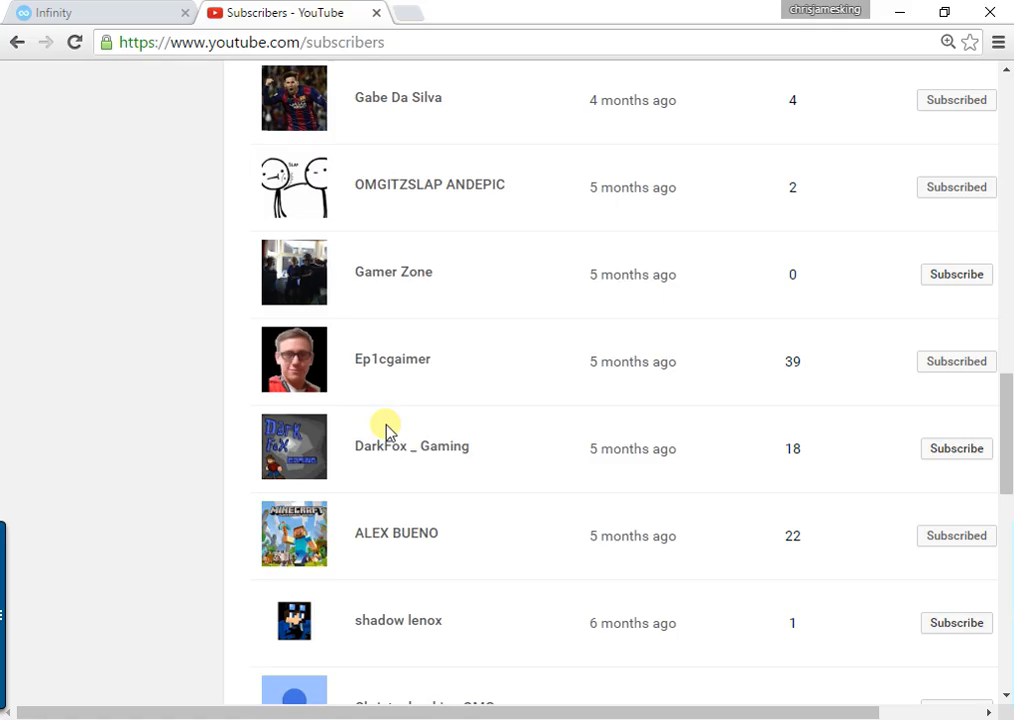
- Keep scrolling the 40-subscriber list to the oldest subscriber from three years ago
click(293, 446)
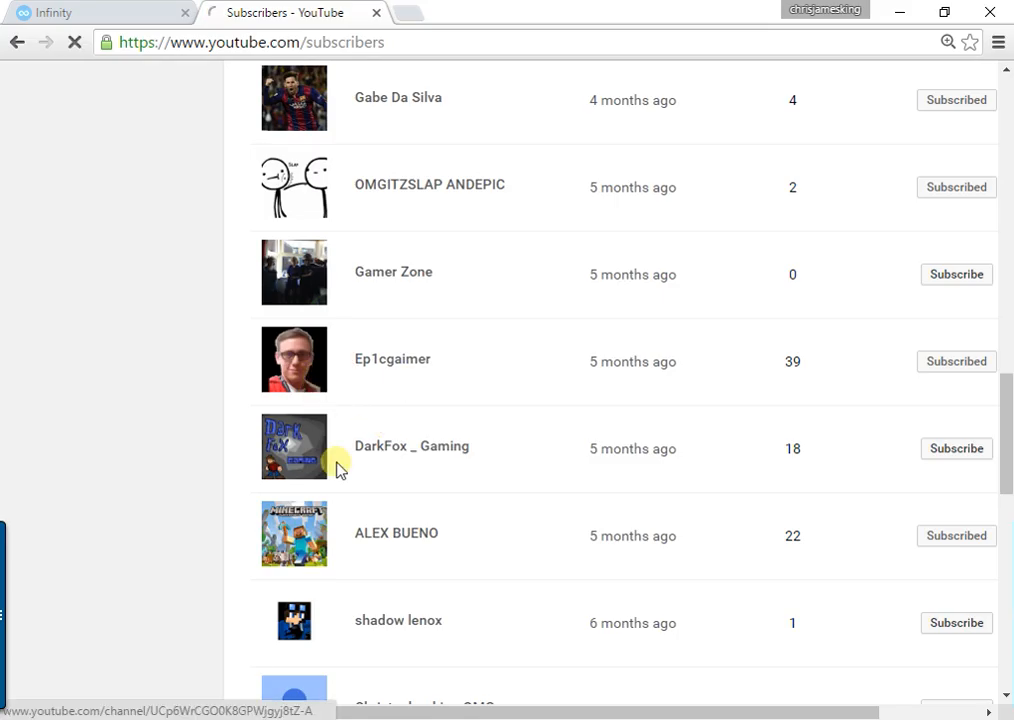
scroll(down, 3)
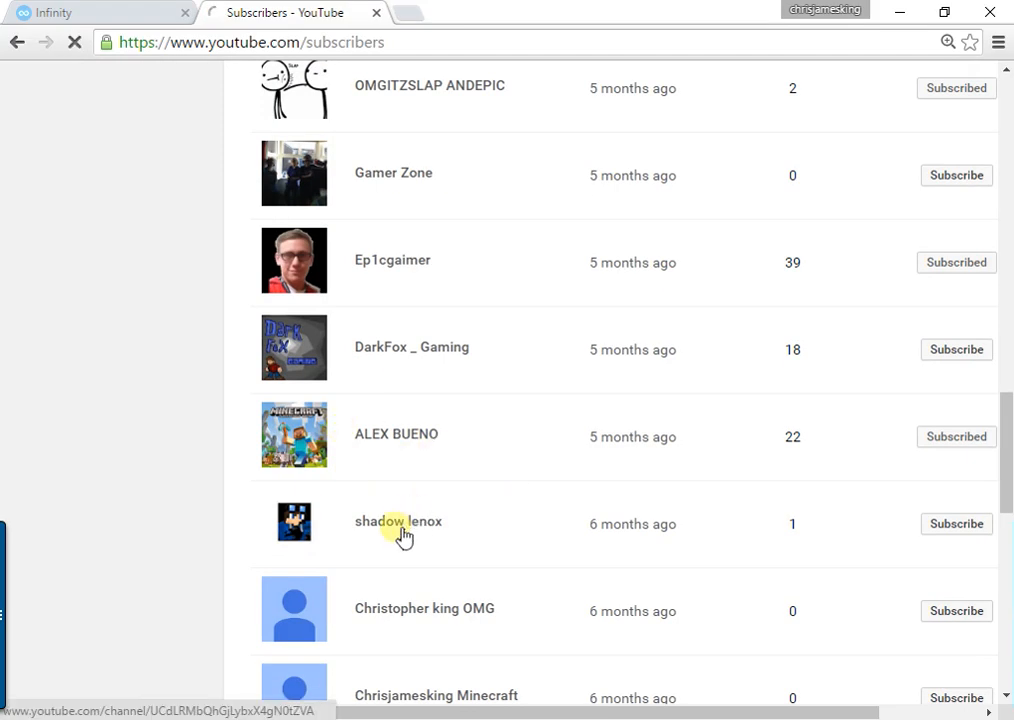
scroll(down, 3)
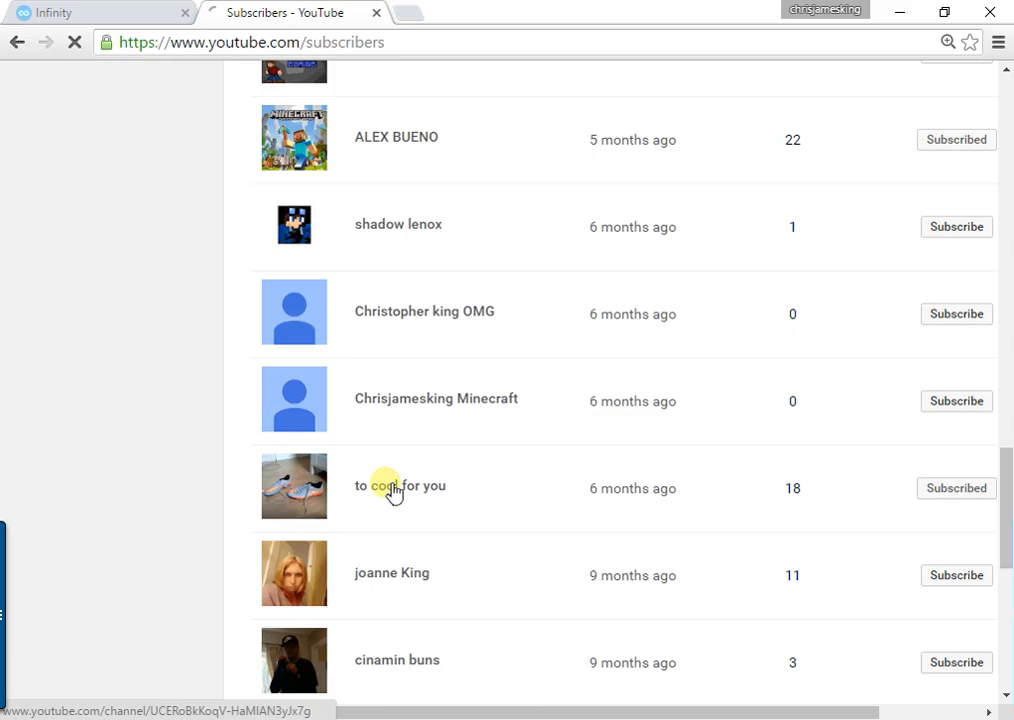
scroll(down, 3)
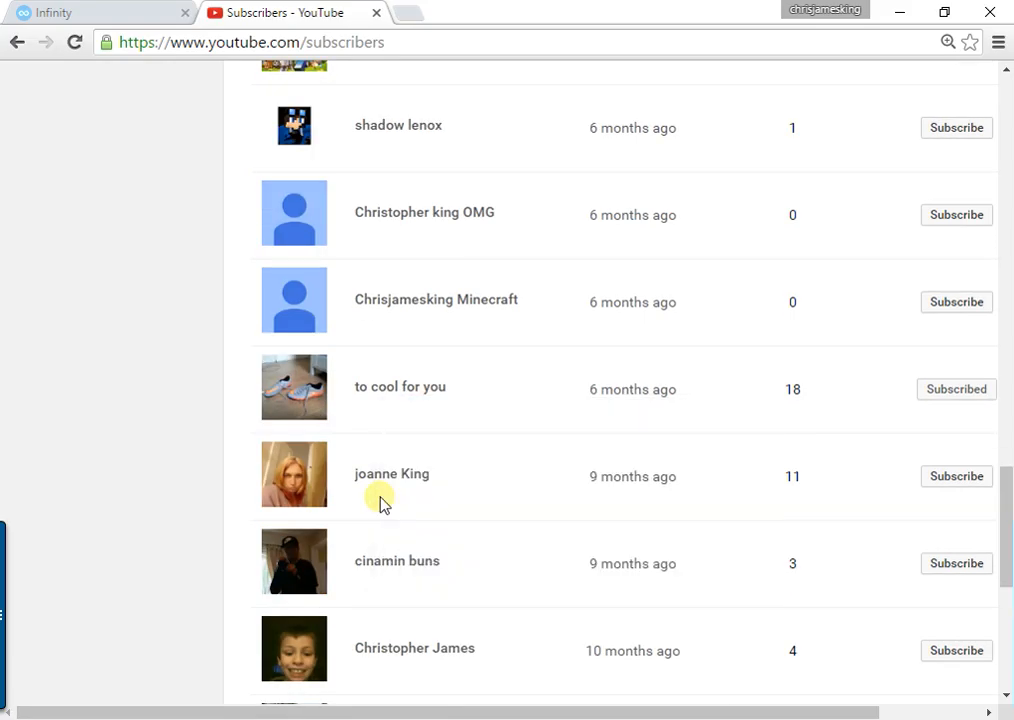
scroll(down, 3)
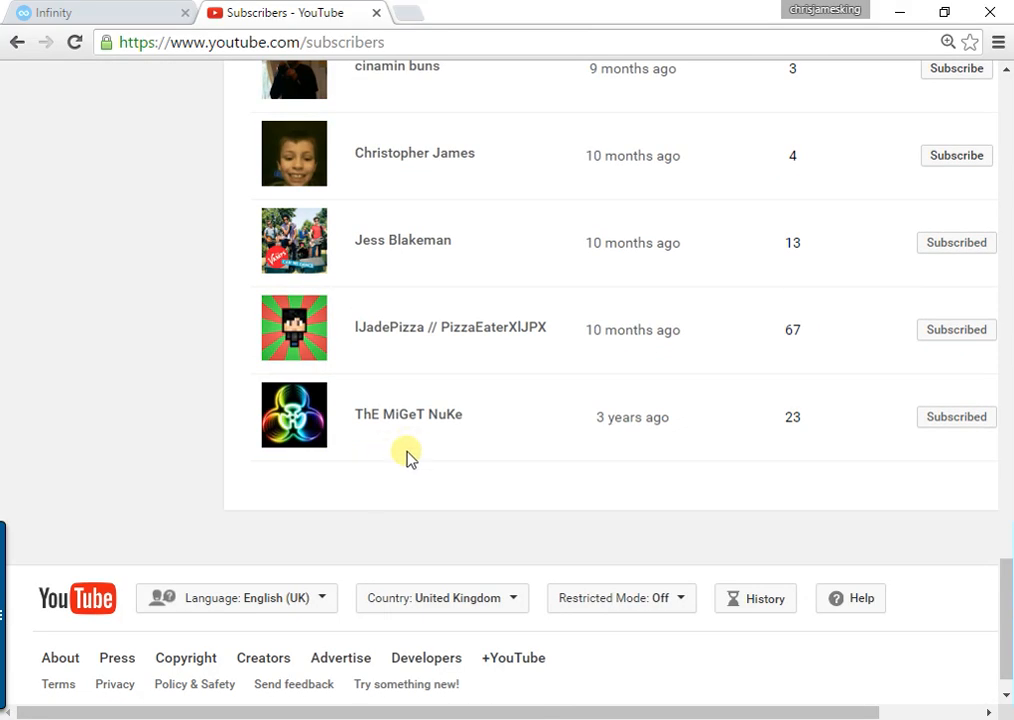
mouse_move(525, 423)
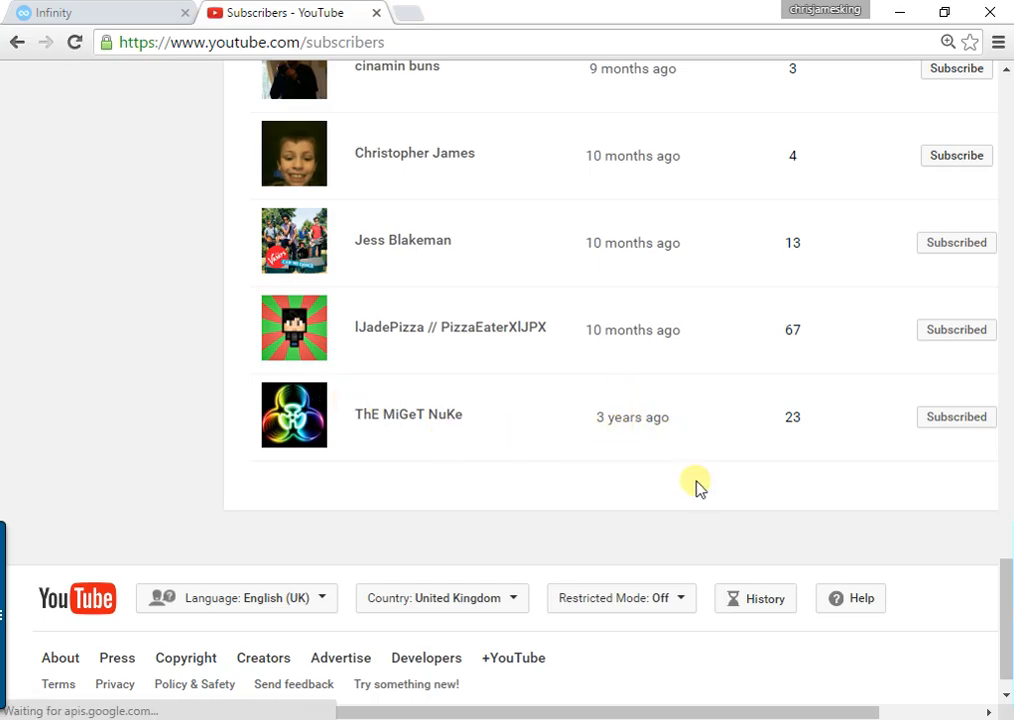
mouse_move(433, 657)
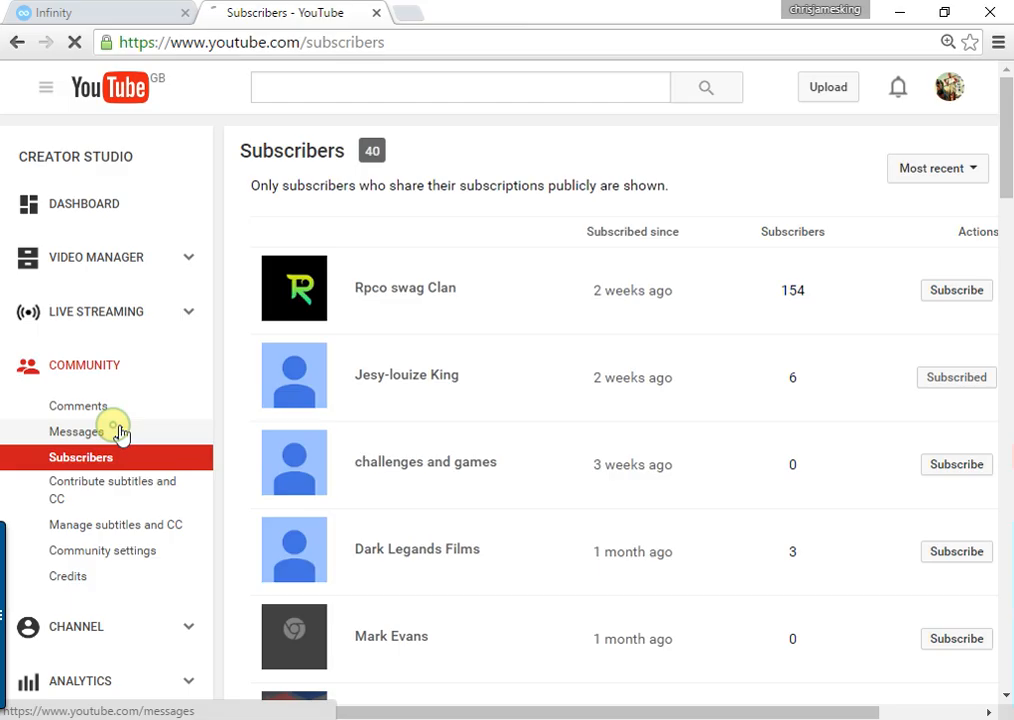
- Open Messages and check the Filtered, Likely spam and Sent tabs, all empty
click(75, 431)
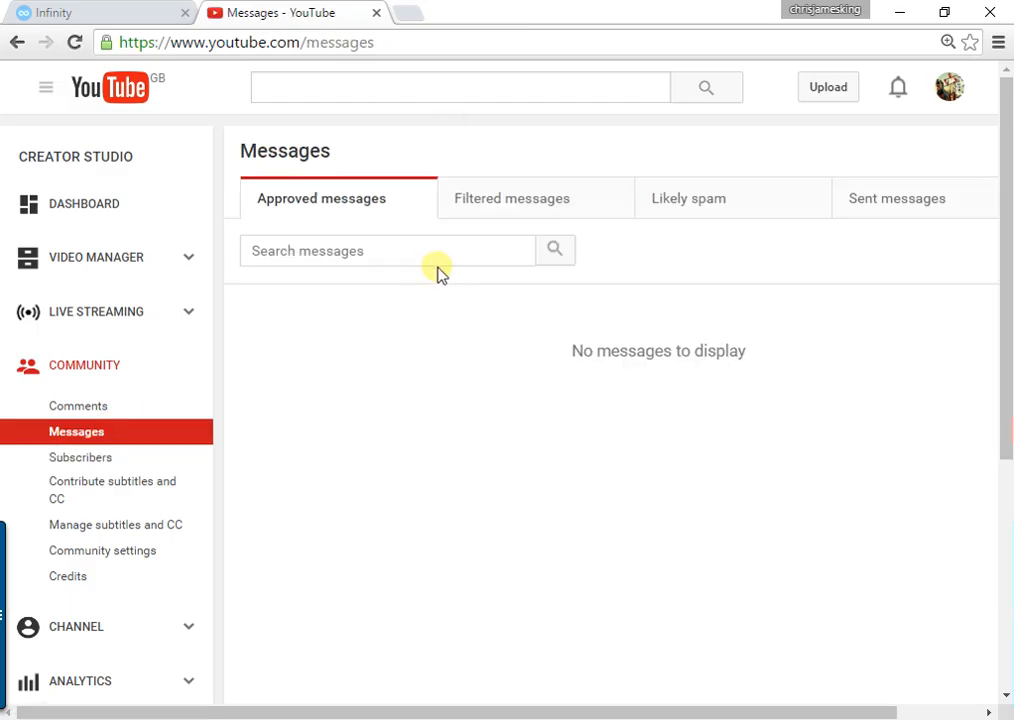
click(512, 198)
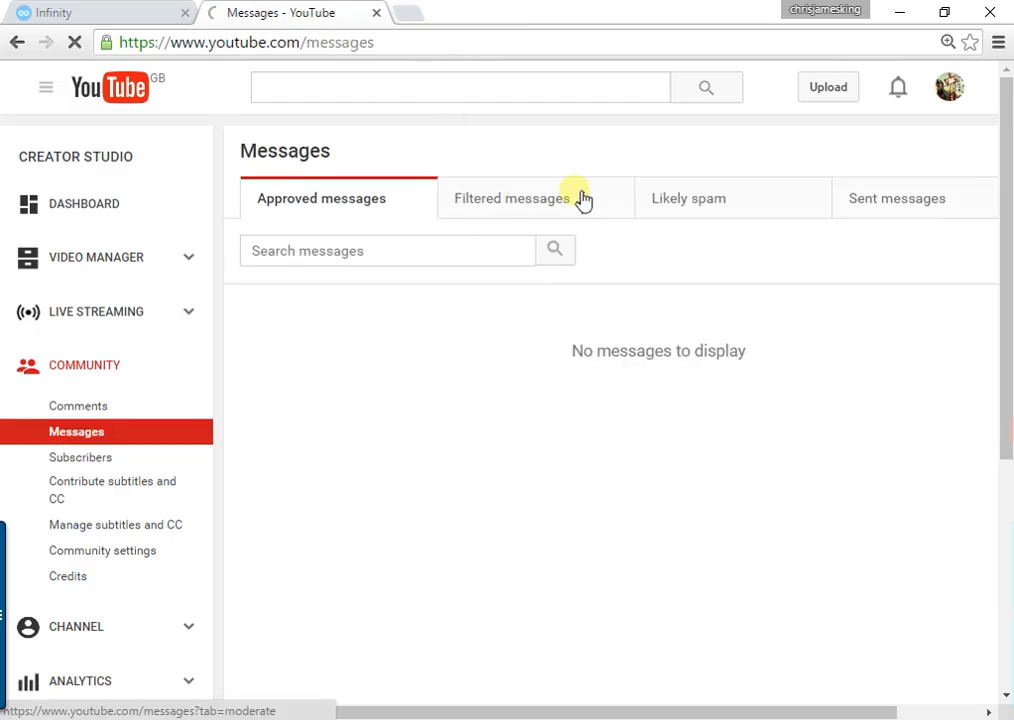
click(512, 198)
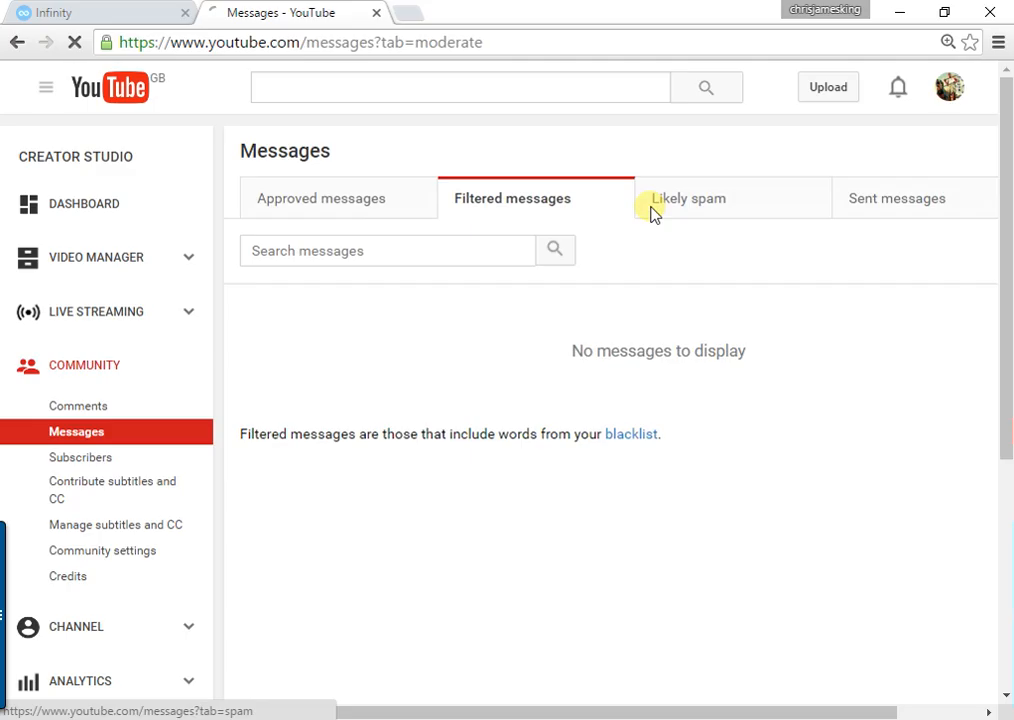
click(688, 198)
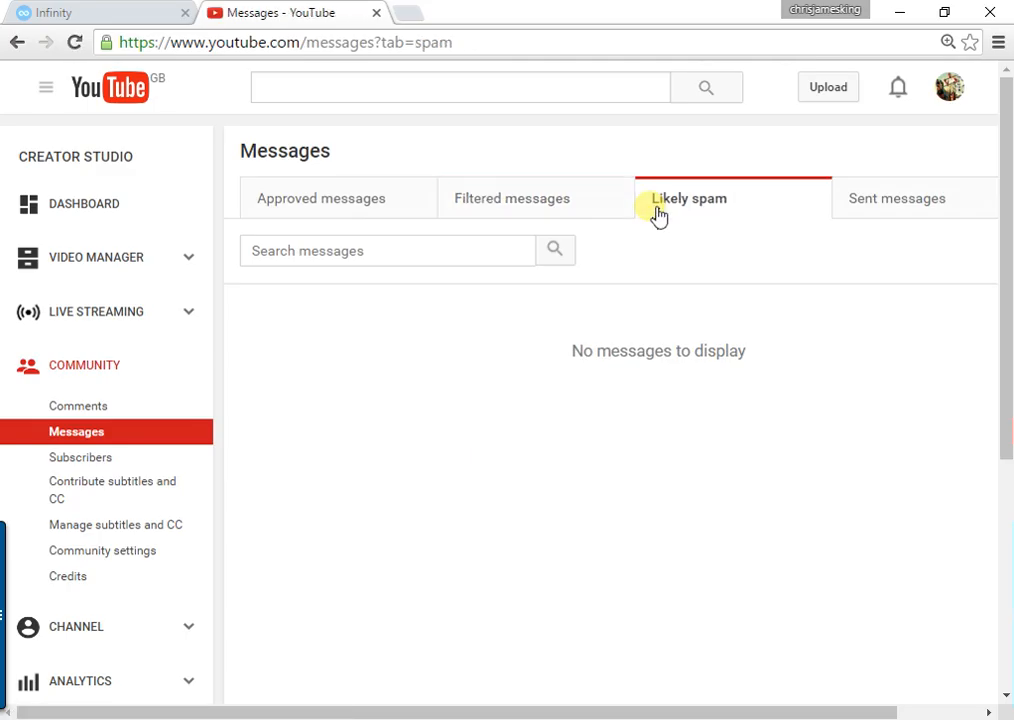
click(895, 197)
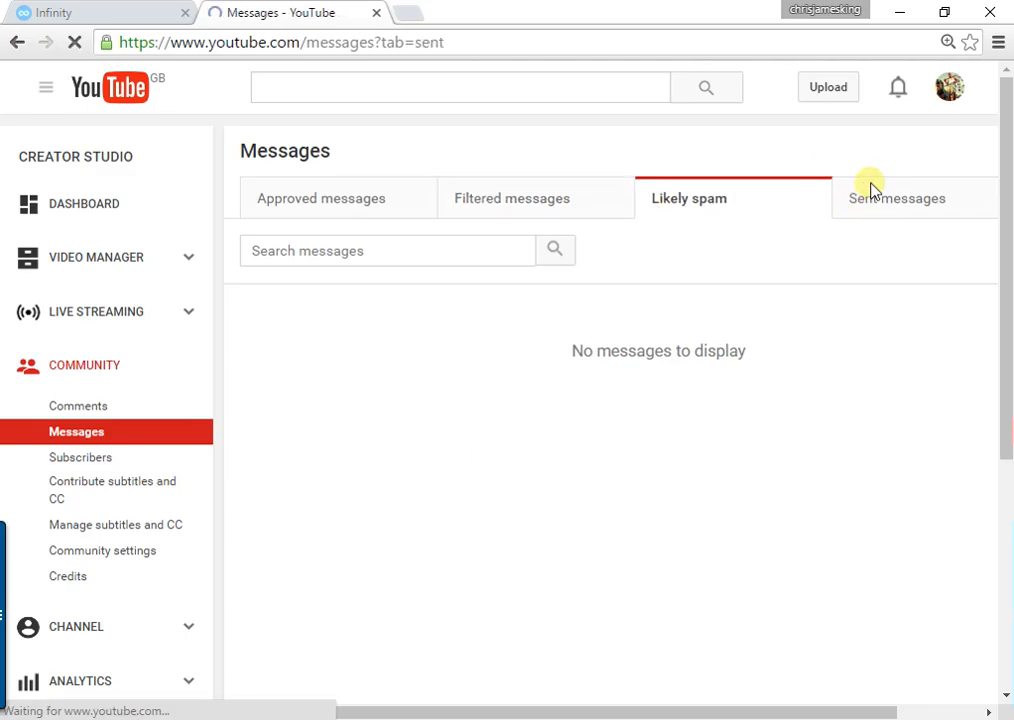
click(896, 198)
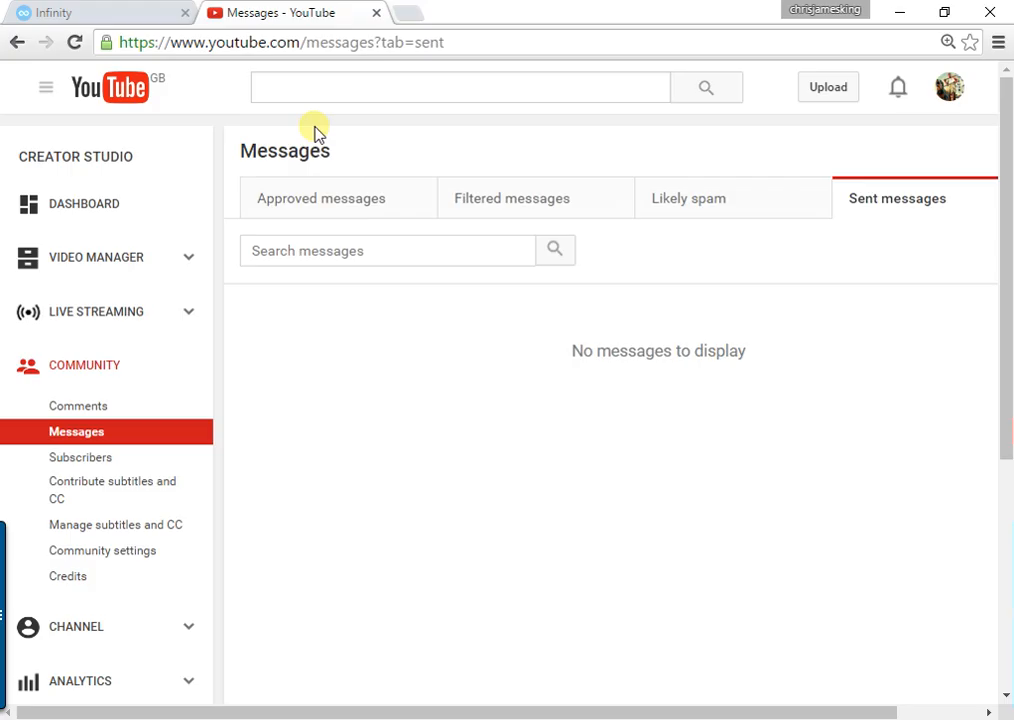